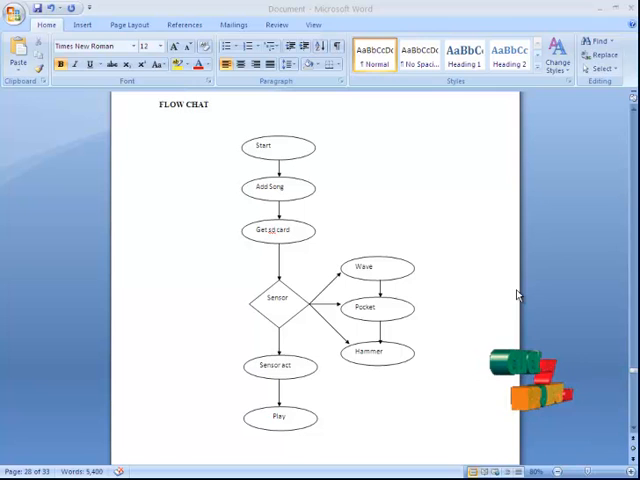
# Step: Browse the library categories and tracklist, return to the player, and open the sensor modes list
pyautogui.click(263, 147)
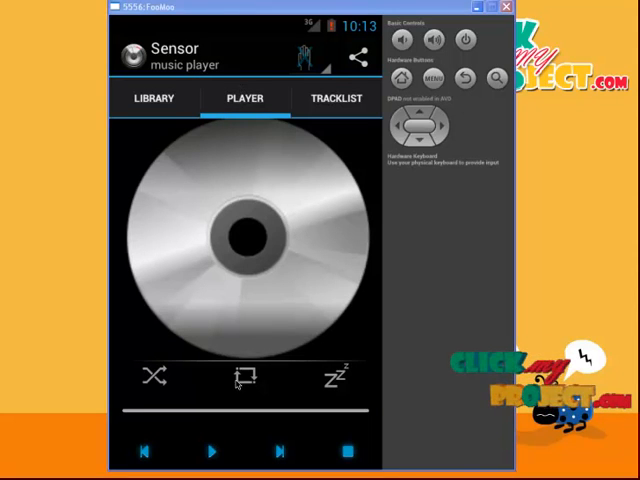
pyautogui.moveTo(305, 160)
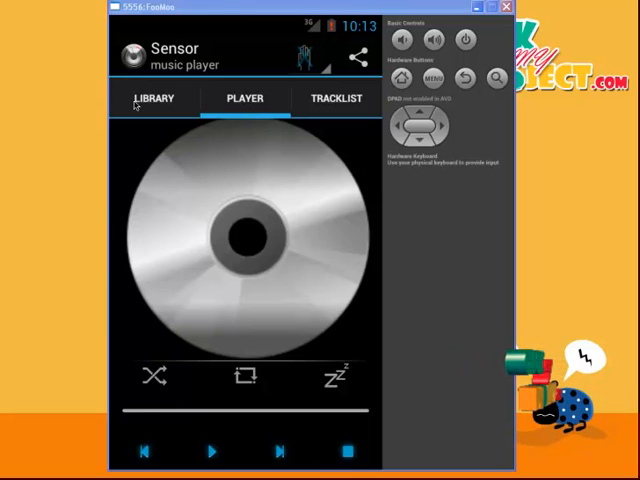
pyautogui.click(155, 99)
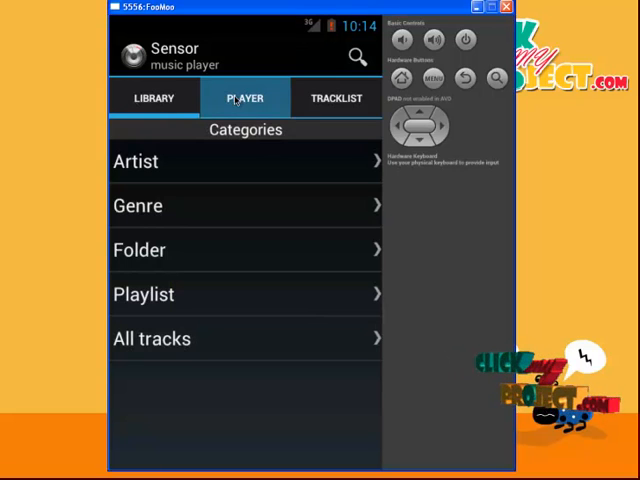
pyautogui.click(336, 98)
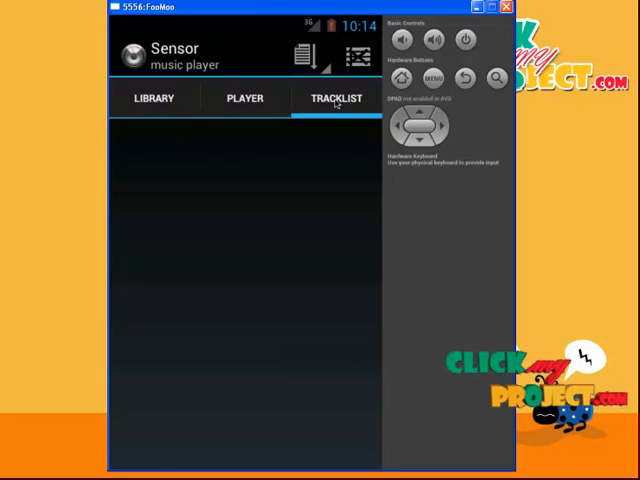
pyautogui.moveTo(199, 96)
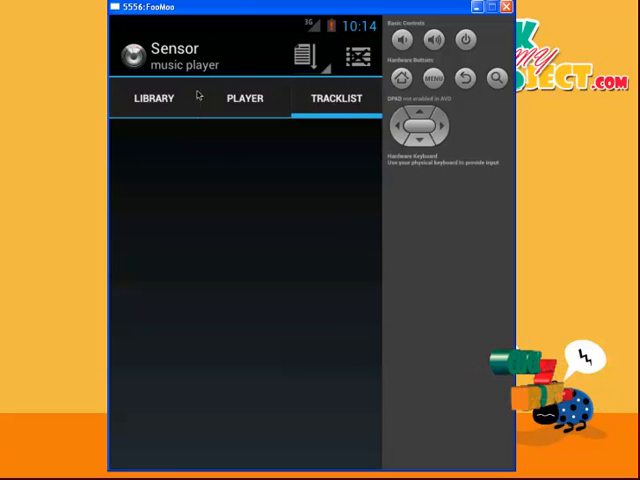
pyautogui.click(245, 98)
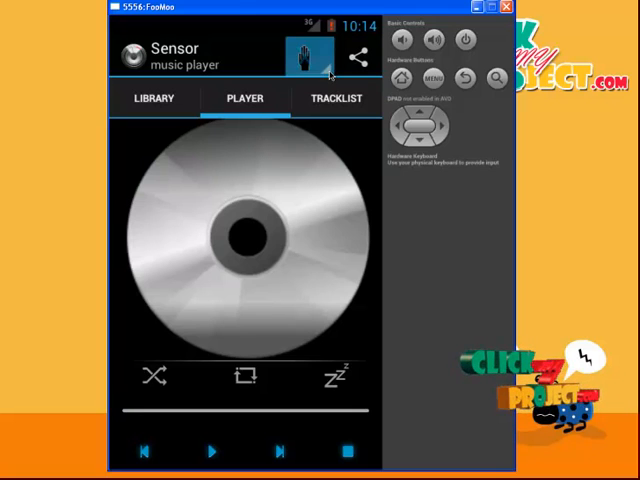
pyautogui.click(303, 57)
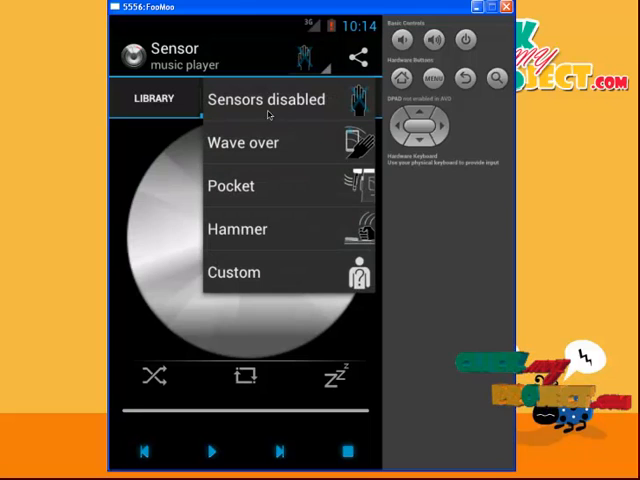
pyautogui.moveTo(253, 156)
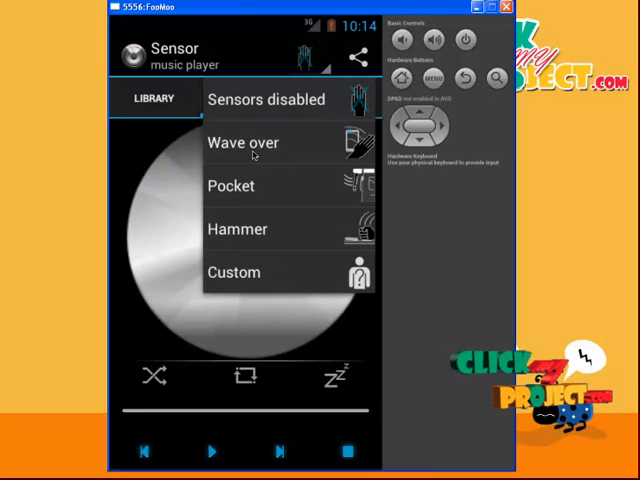
pyautogui.moveTo(264, 249)
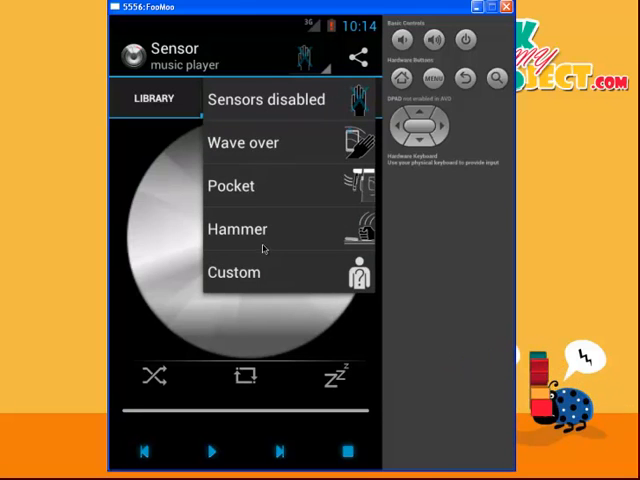
pyautogui.moveTo(303, 149)
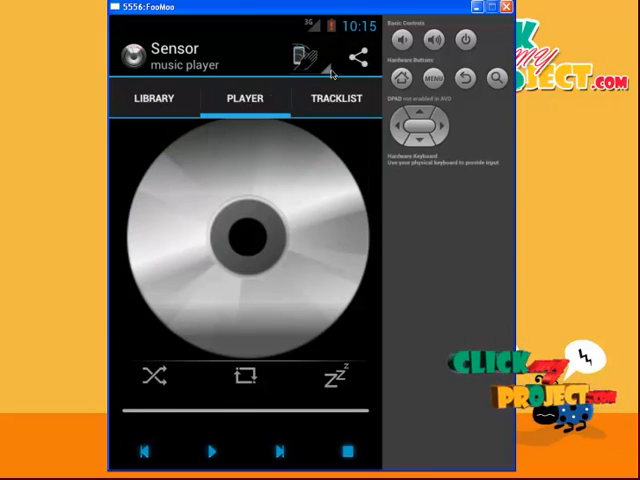
# Step: Choose Pocket from the sensor mode dropdown to show its instructions
pyautogui.click(305, 55)
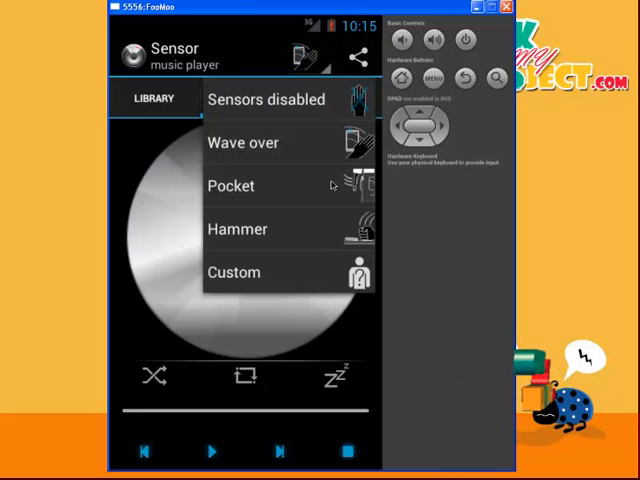
pyautogui.click(231, 186)
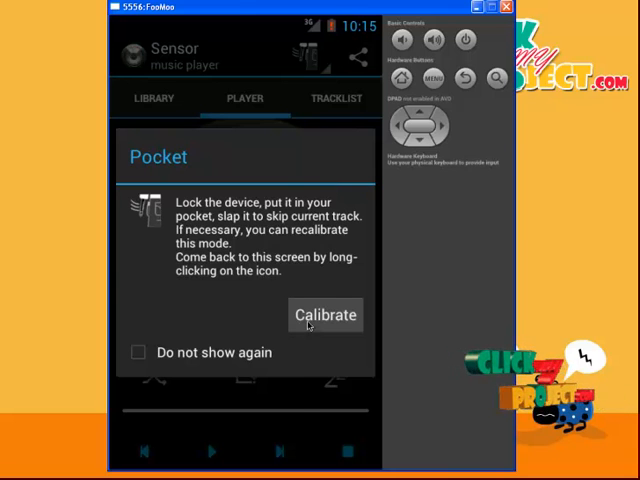
# Step: Open the Pocket calibration tool and start calibration
pyautogui.click(325, 314)
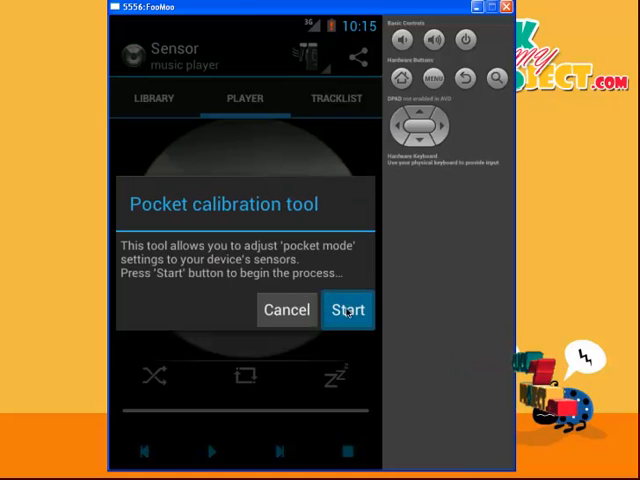
pyautogui.click(348, 310)
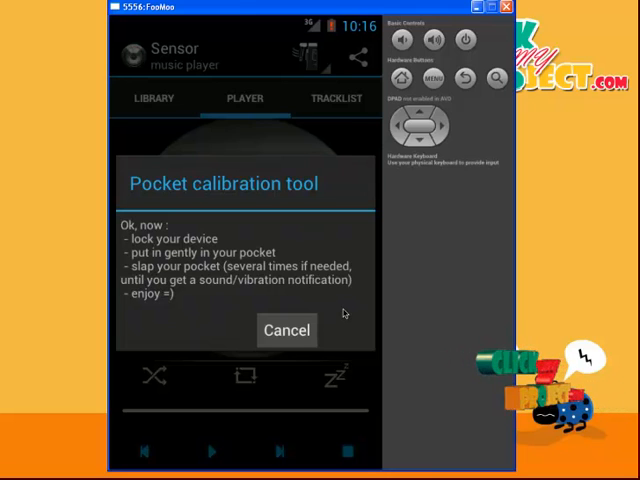
pyautogui.moveTo(300, 340)
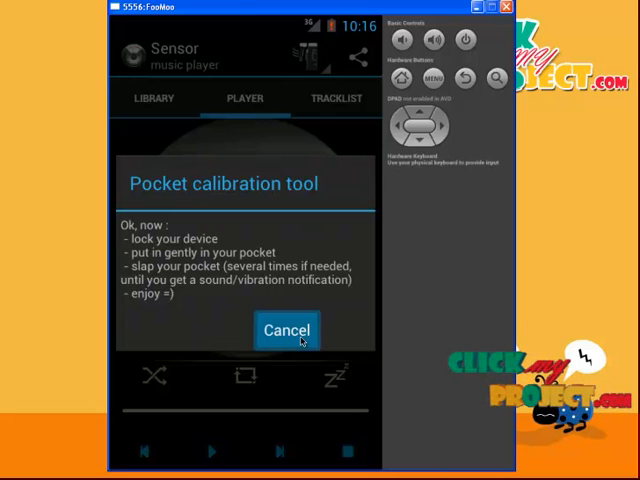
pyautogui.click(286, 330)
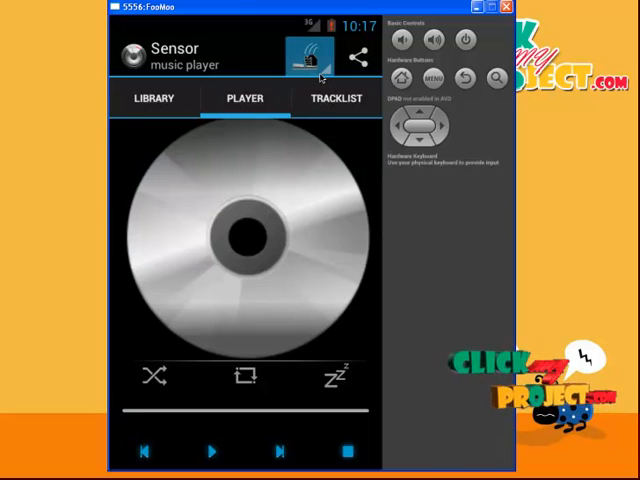
# Step: Cycle to the next sensor mode from the action bar icon
pyautogui.click(308, 53)
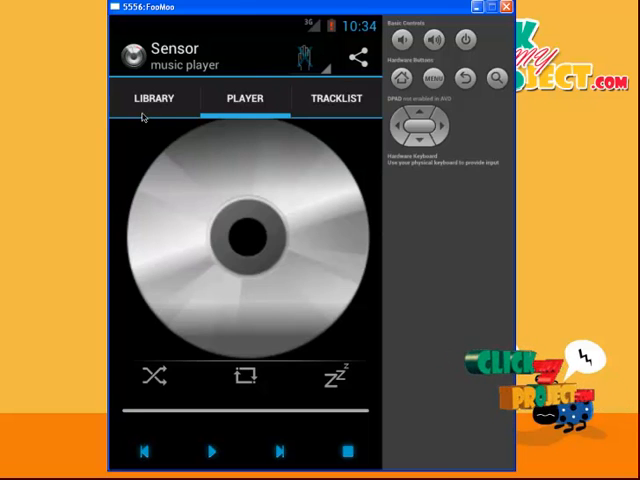
pyautogui.click(153, 98)
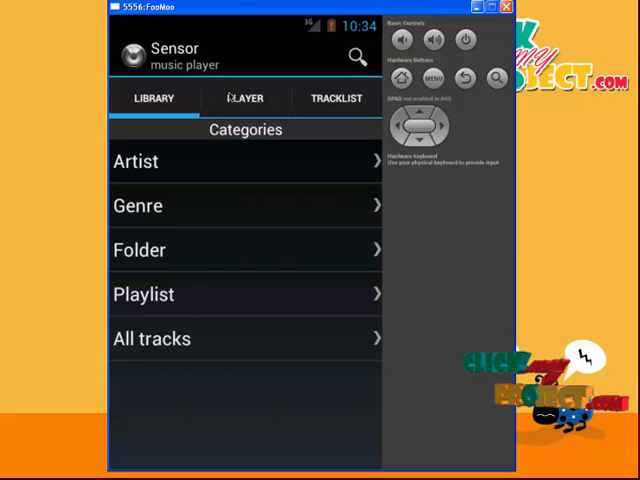
pyautogui.click(245, 98)
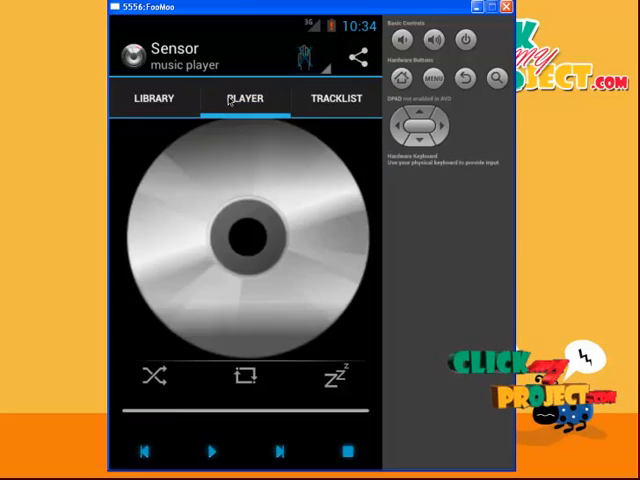
pyautogui.moveTo(233, 184)
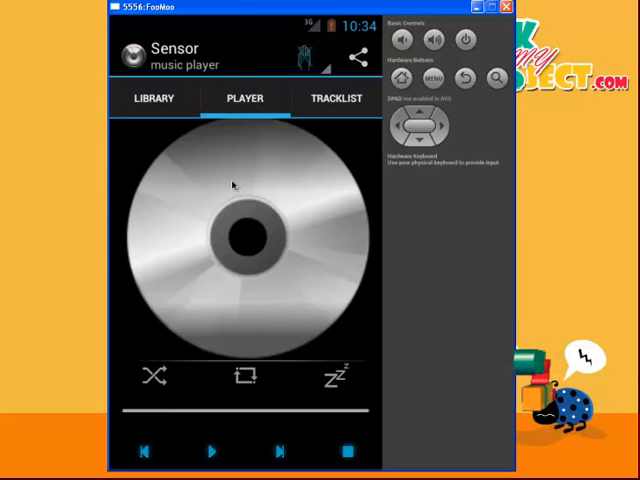
# Step: Turn on shuffle playback and whole-tracklist looping in the player controls
pyautogui.click(155, 378)
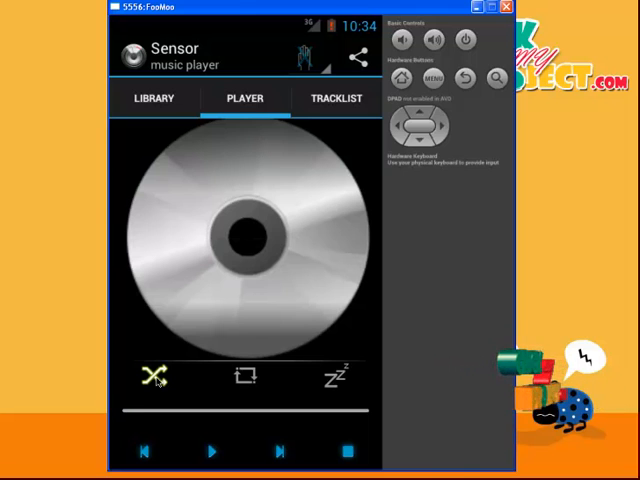
pyautogui.click(245, 375)
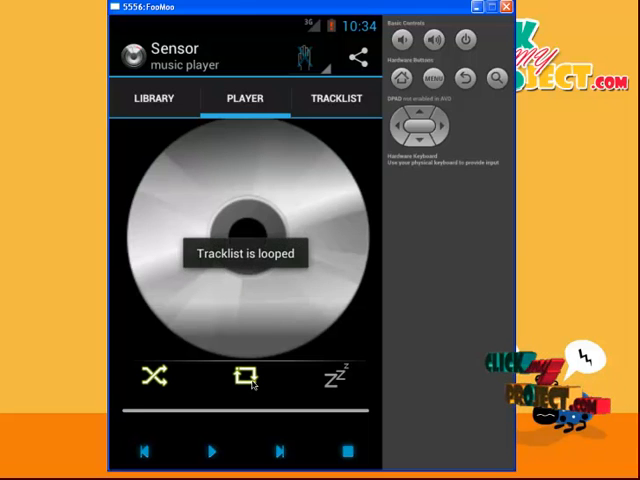
pyautogui.click(245, 377)
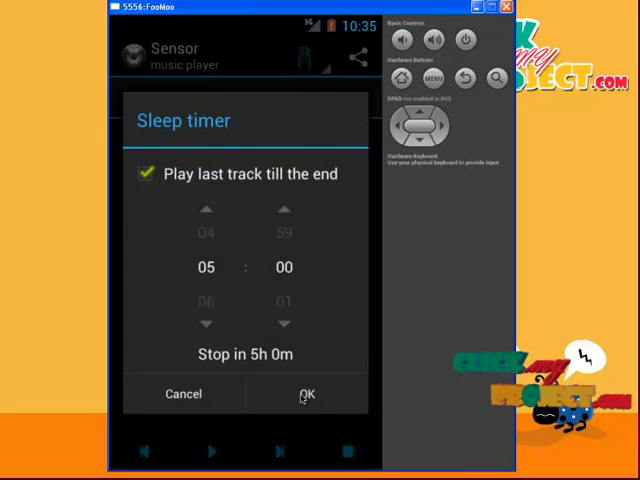
# Step: Confirm the 5h 0m sleep timer and open the empty Tracklist view
pyautogui.click(307, 394)
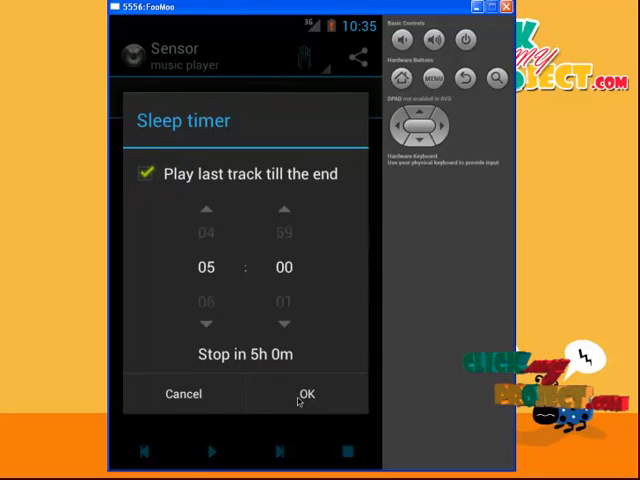
pyautogui.click(306, 394)
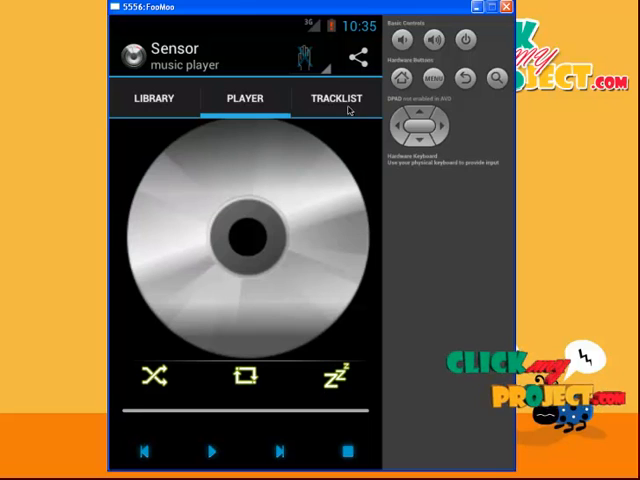
pyautogui.click(335, 99)
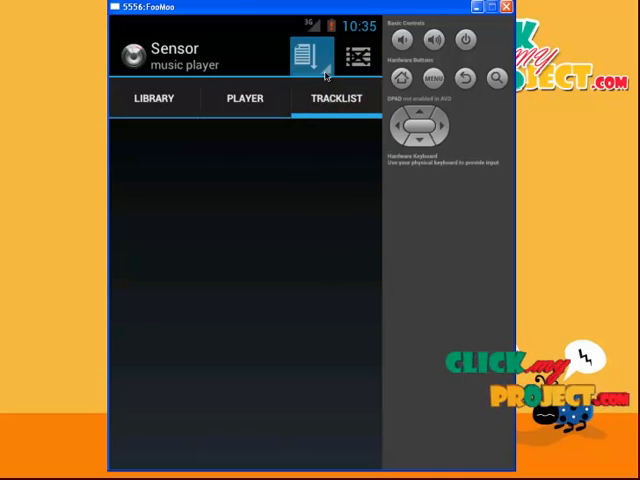
# Step: View the tracklist ordering options, then bring up the Clear tracklist confirmation
pyautogui.click(305, 55)
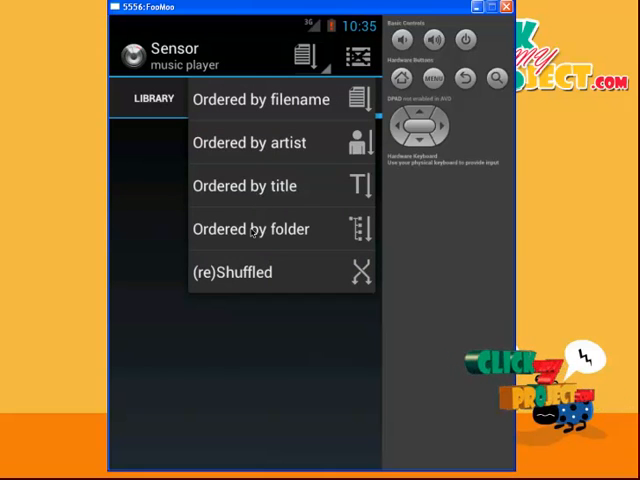
pyautogui.moveTo(313, 211)
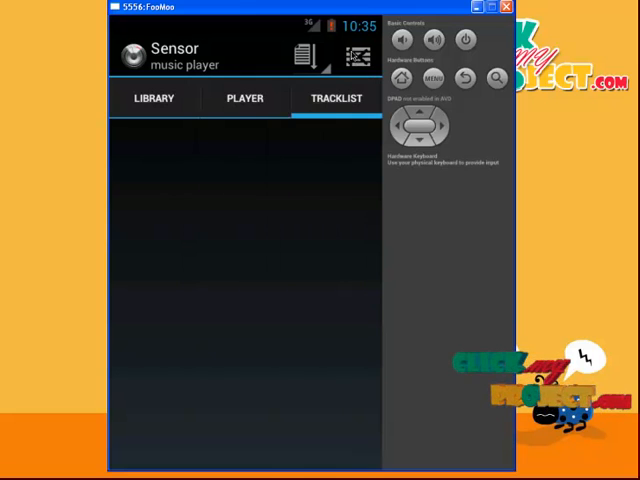
pyautogui.click(356, 55)
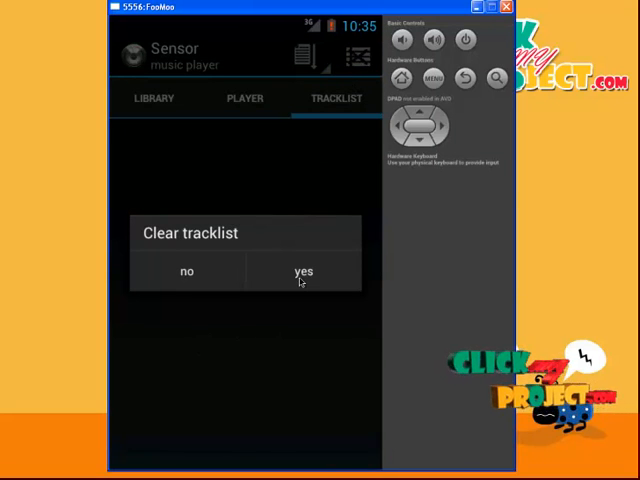
# Step: Confirm clearing the tracklist and go back to the Player screen
pyautogui.click(303, 271)
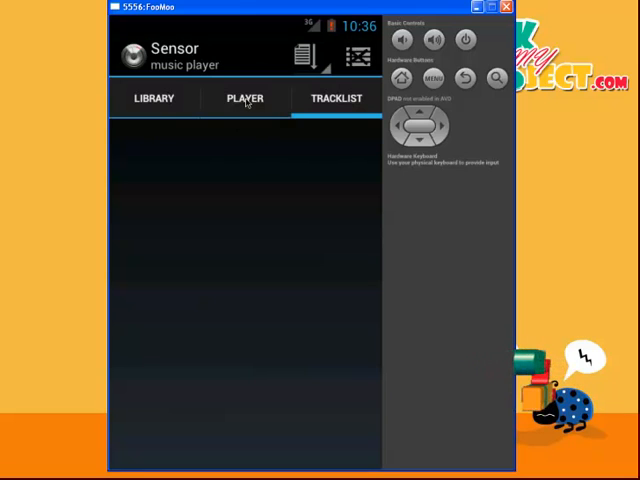
pyautogui.click(244, 99)
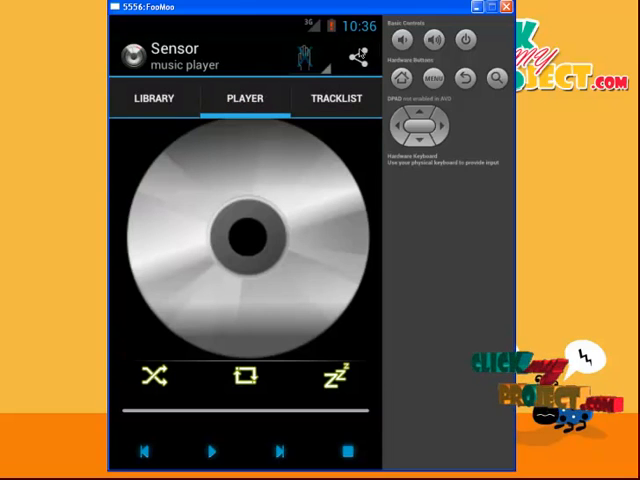